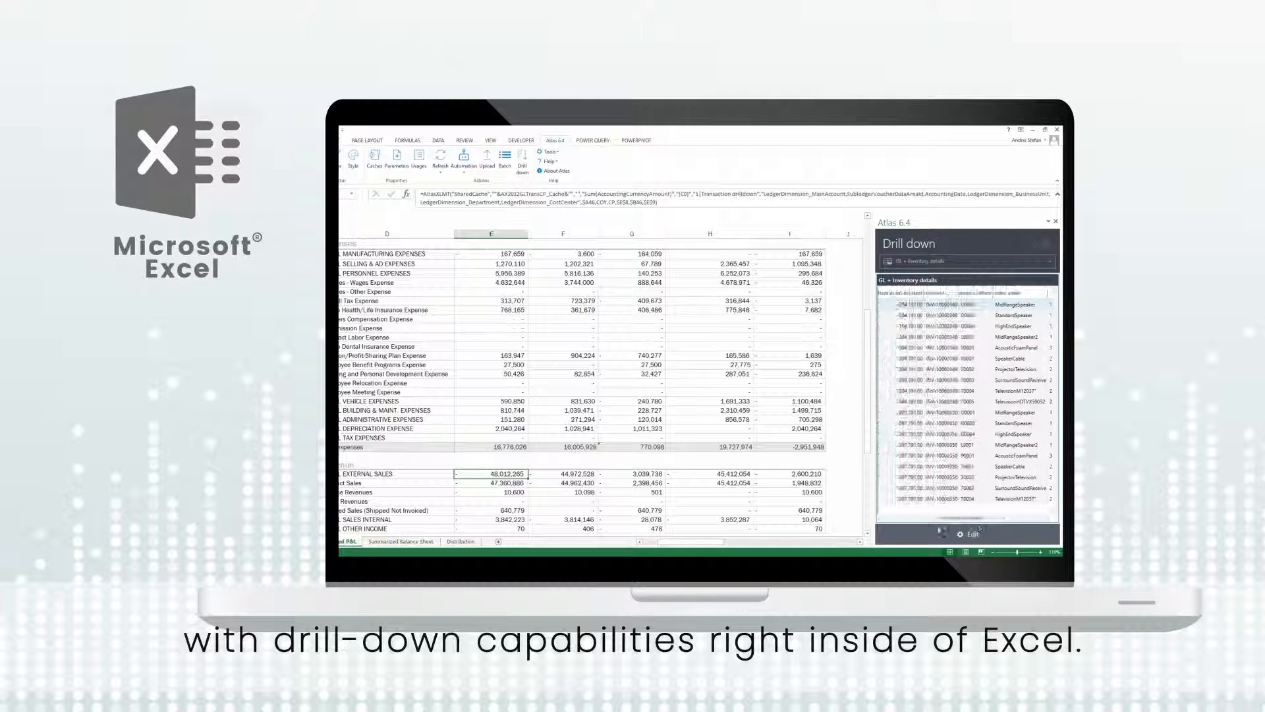
Load the Sales comparison report (Cloud vs AX OnPrem vs Data Warehouse) for Contoso Manufacturing USA.
click(967, 261)
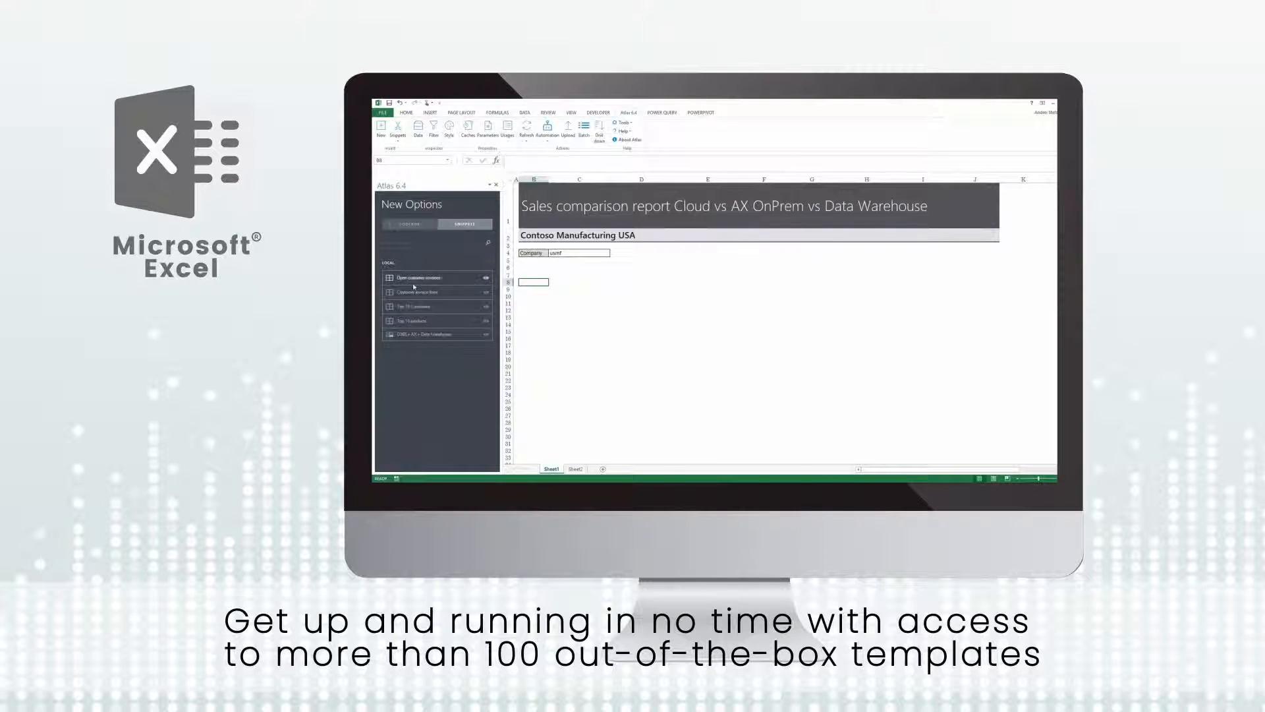
Show the UploadBudgetJournal sheet of D365FO Budgets.xlsx with Atlas upload templates listed.
click(435, 335)
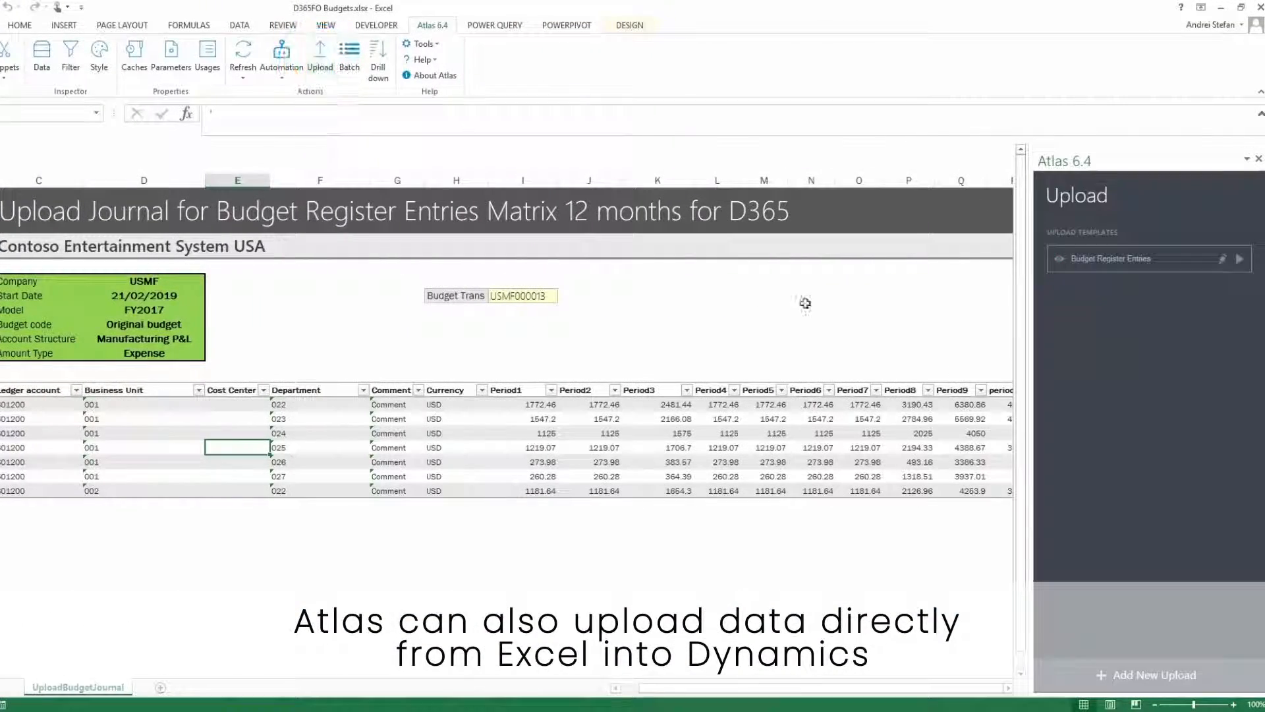
Run the Budget Register Entries upload, then view the Sales by Company pie charts in Power BI.
click(1239, 258)
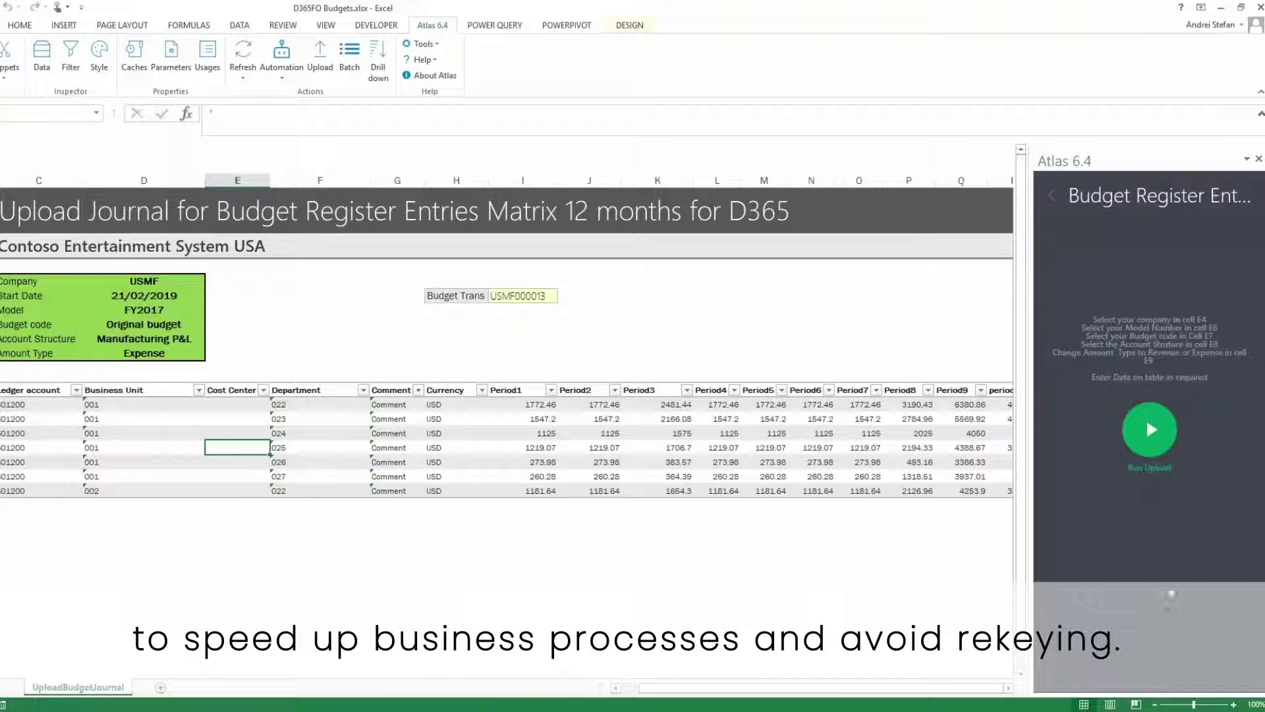
click(1150, 430)
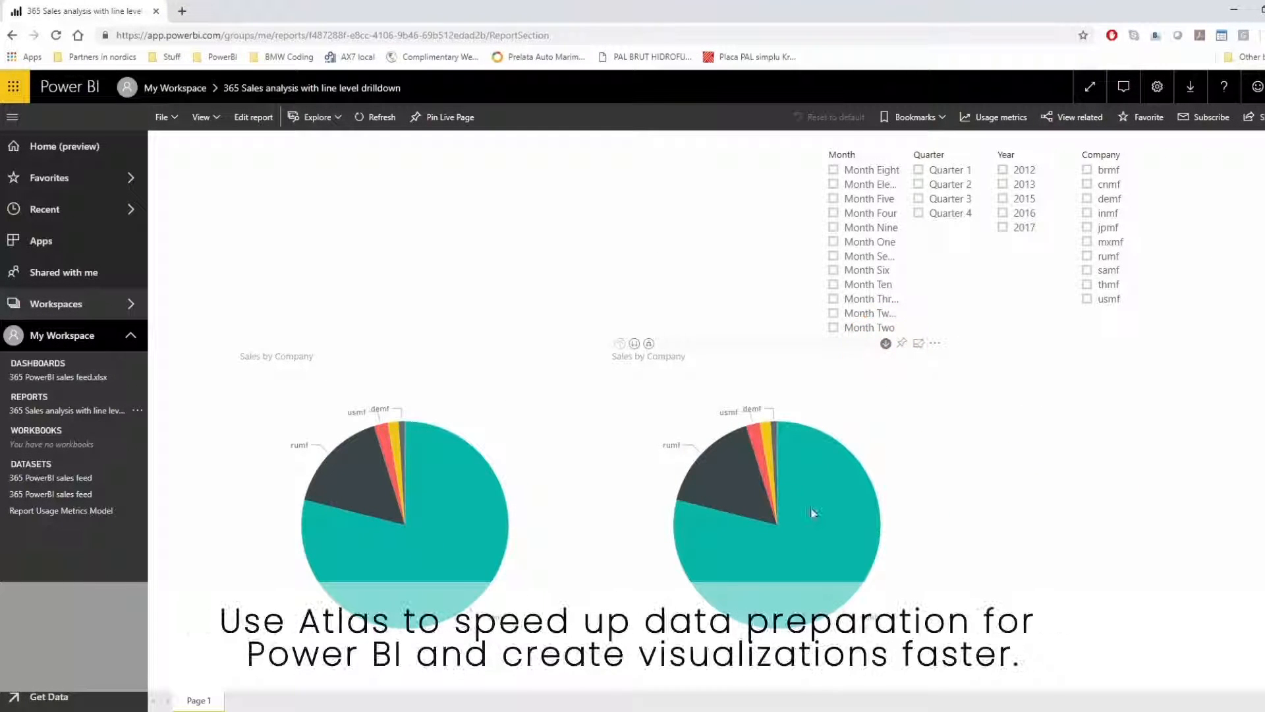
mouse_move(754, 440)
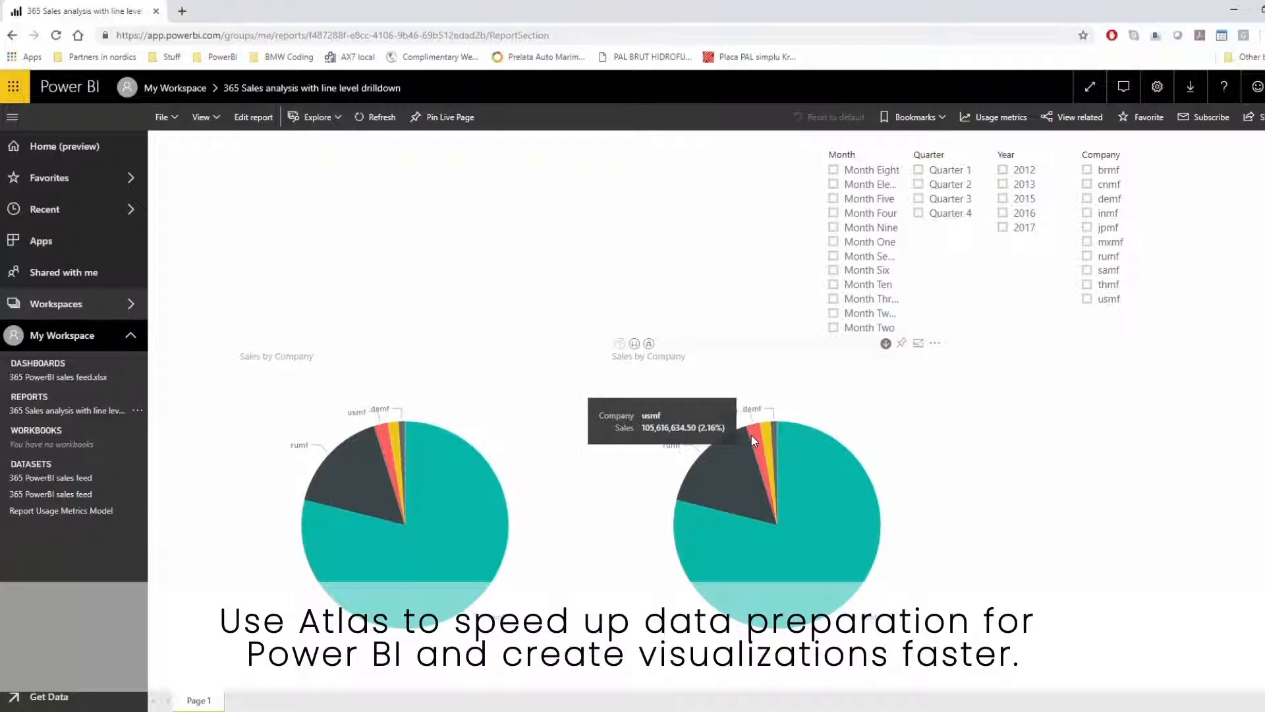